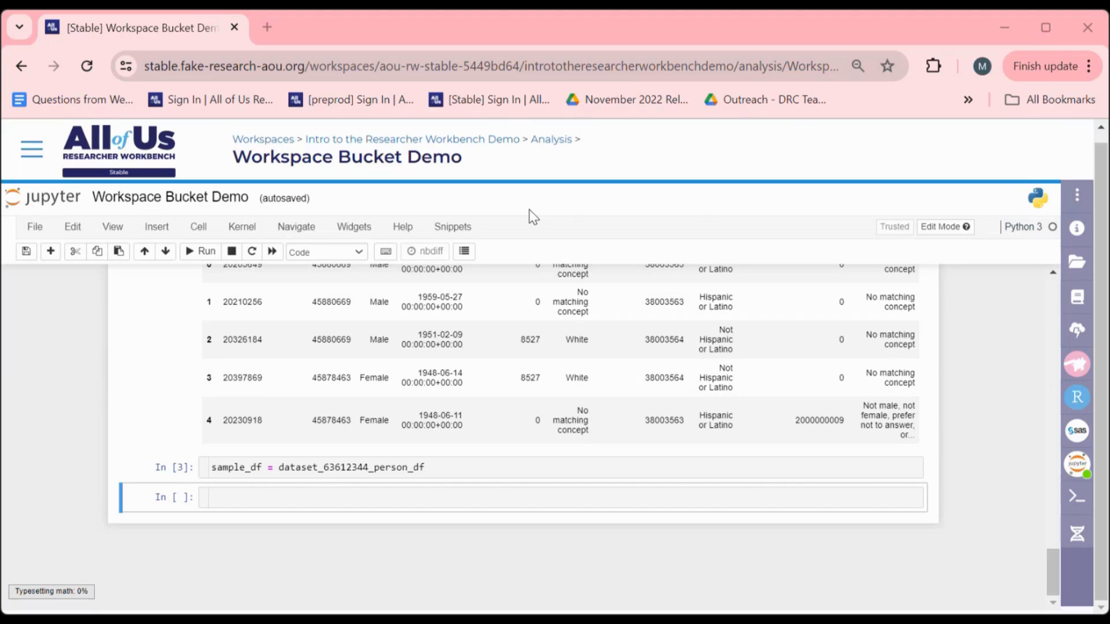
Insert the Setup snippet importing os, subprocess, numpy and pandas, and run it.
click(452, 227)
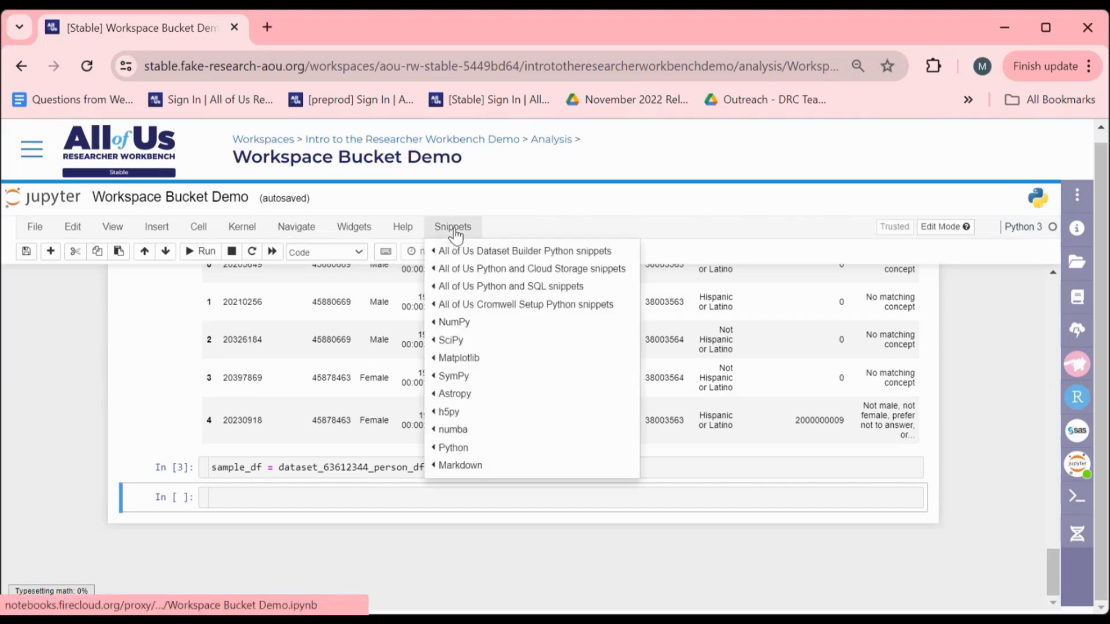
mouse_move(500, 272)
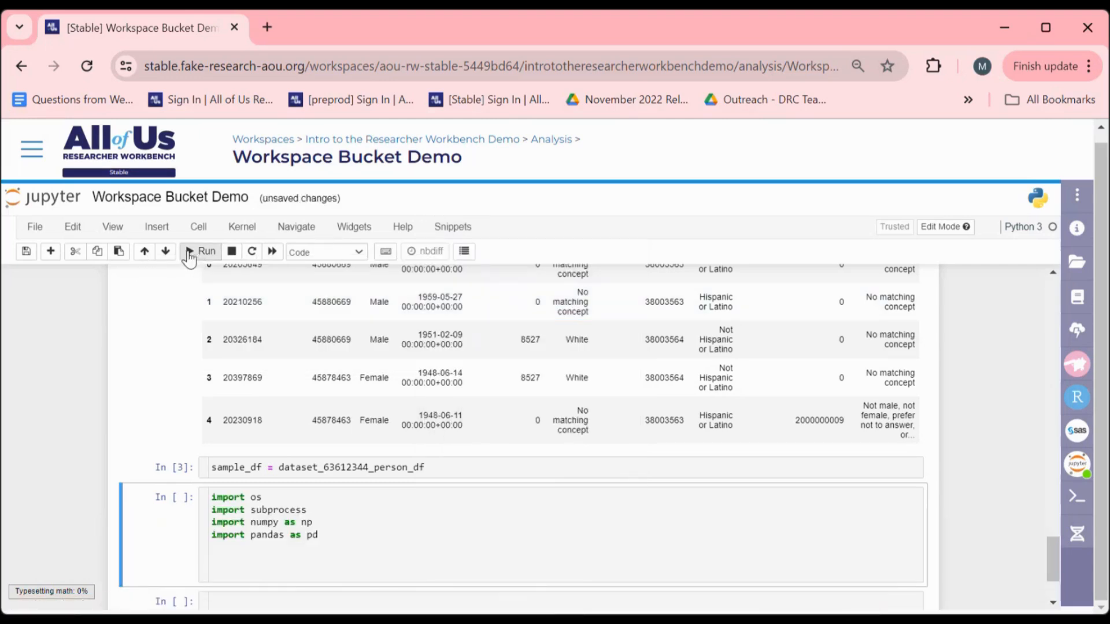
click(189, 251)
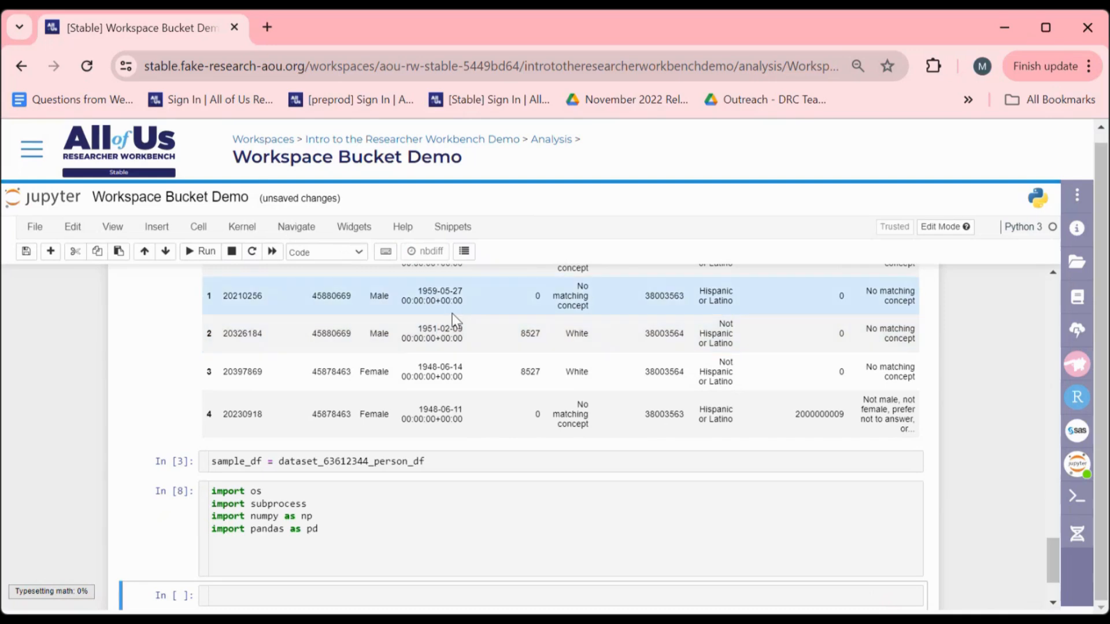
mouse_move(469, 215)
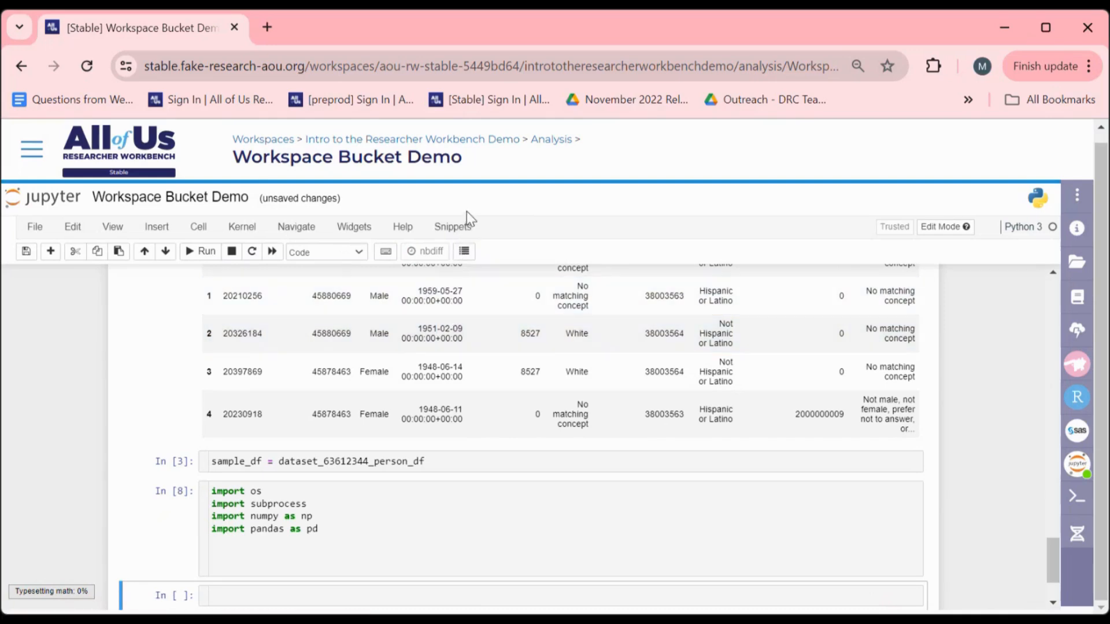
Insert the 'Copy file to Workspace Bucket' snippet, set to save sample_df as 'sample.csv'.
click(452, 227)
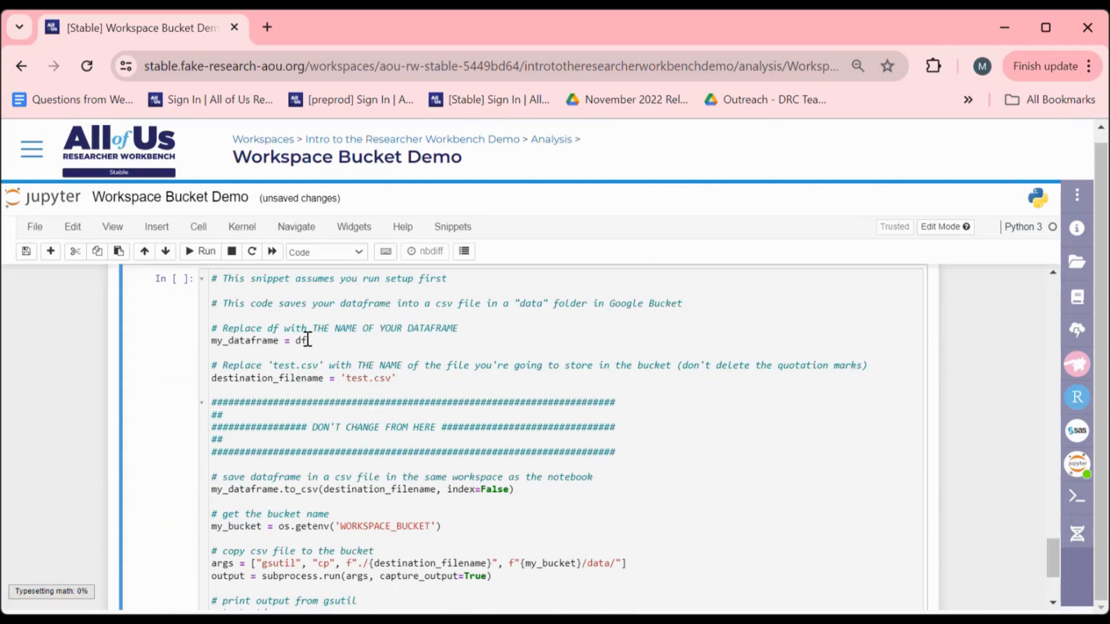
click(308, 340)
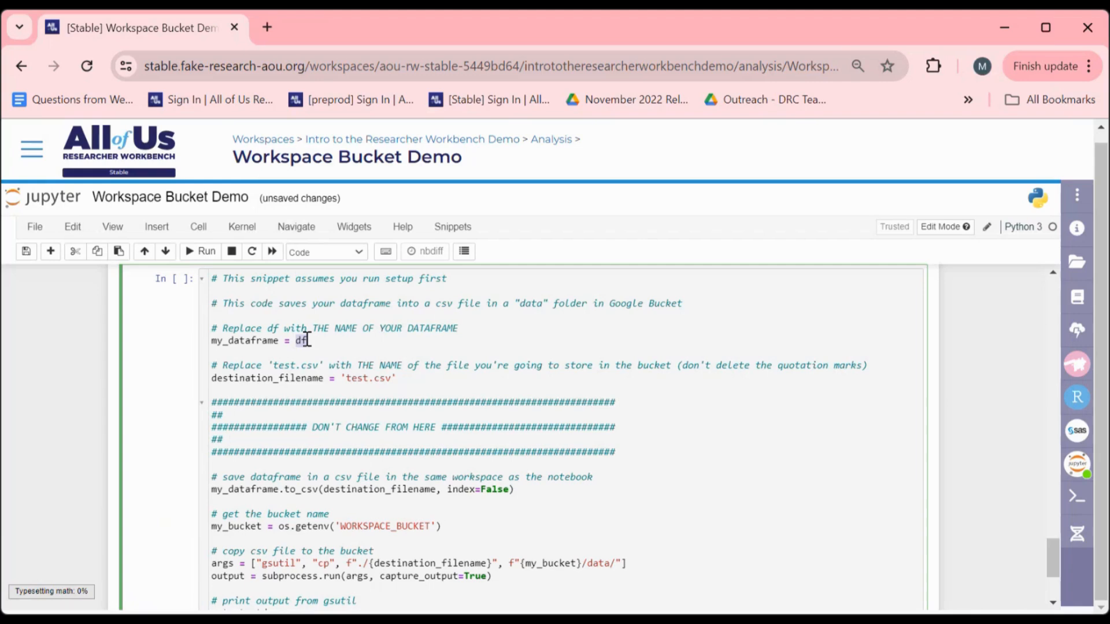
text(sample)
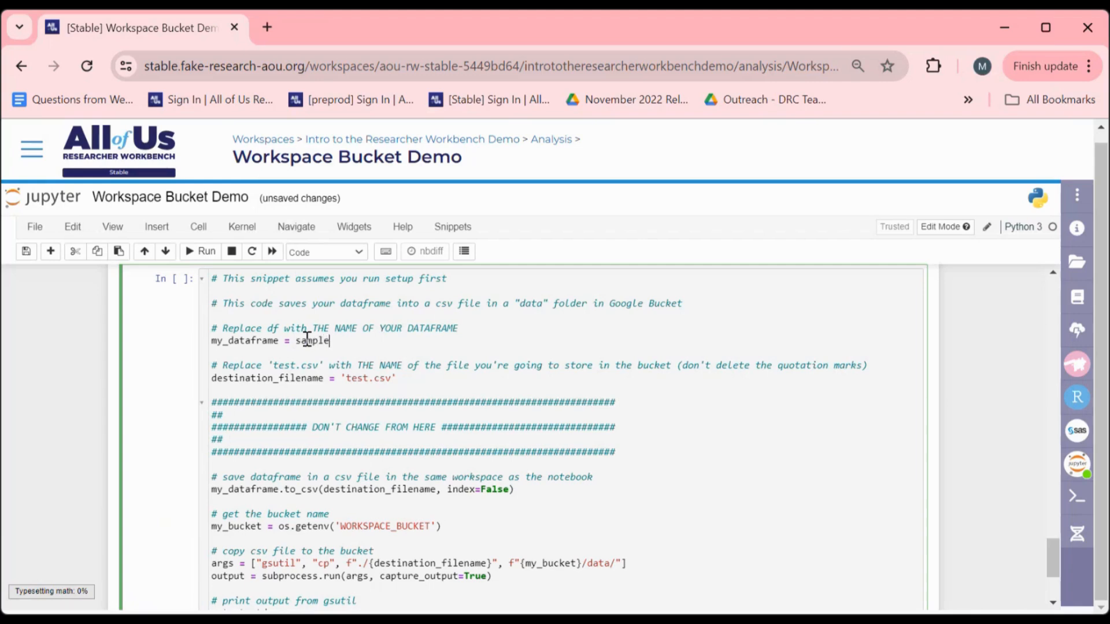
text(_df)
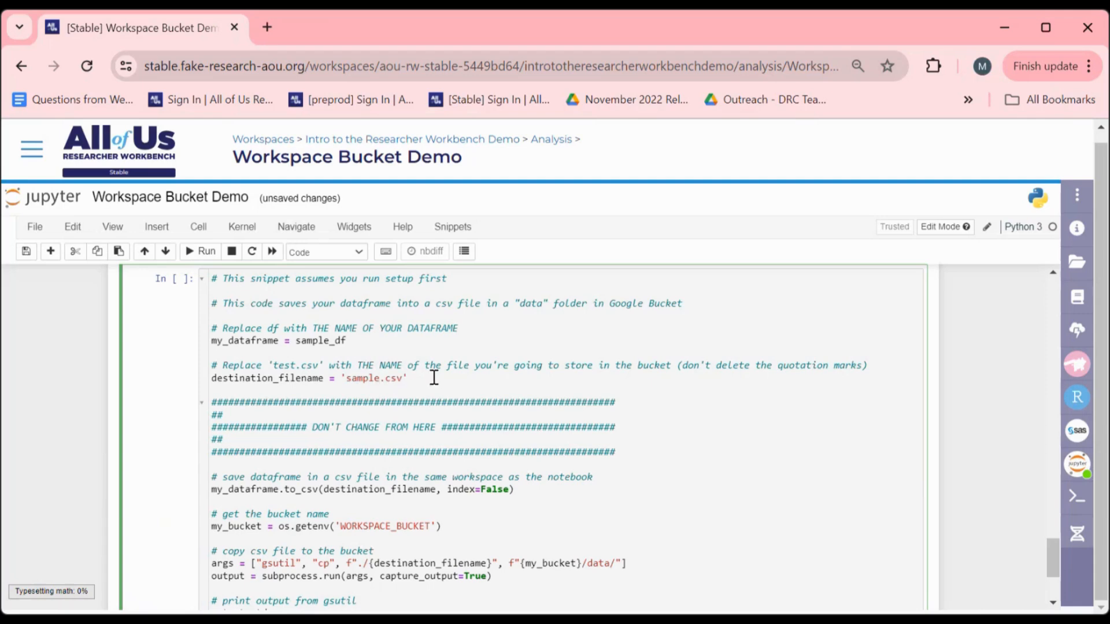
scroll(down, 3)
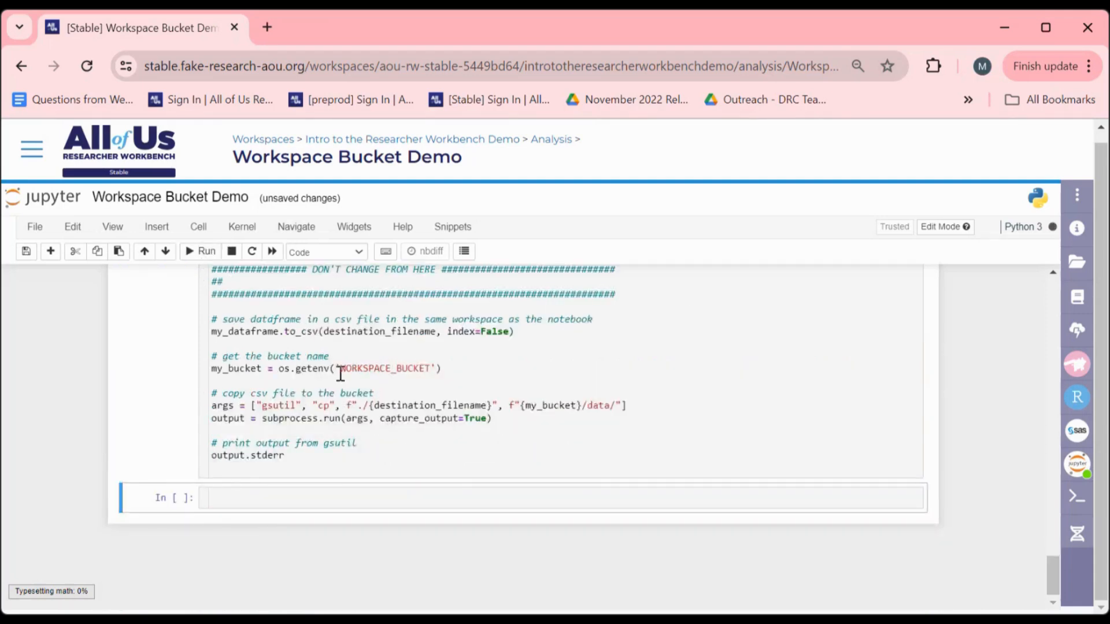
Run the upload cell, copying sample.csv (339.4 KiB) into the workspace bucket.
click(198, 252)
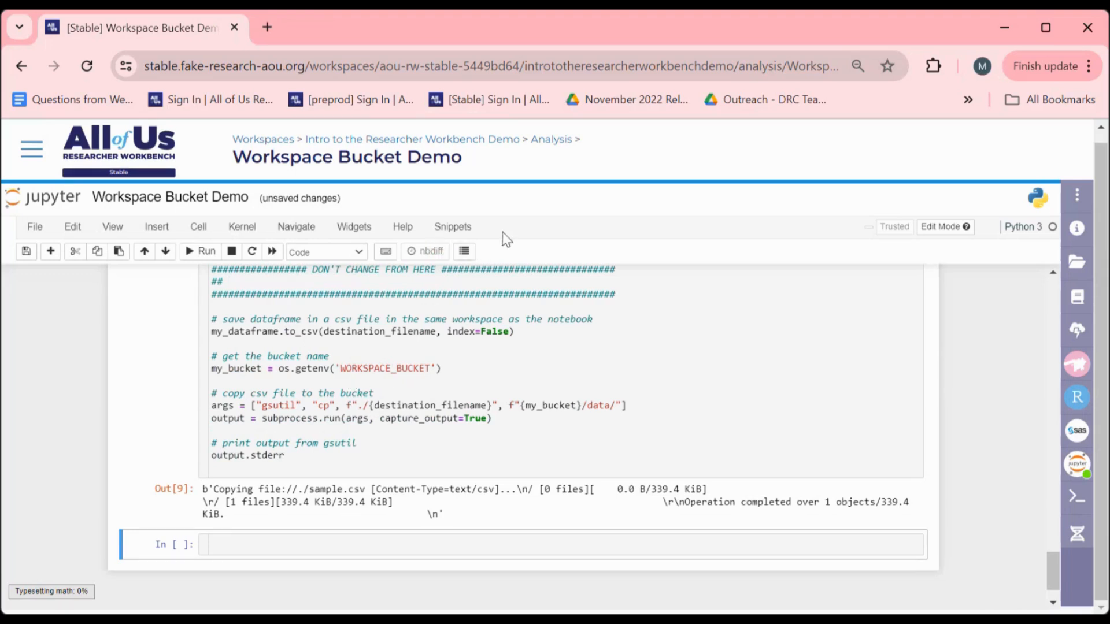
click(452, 228)
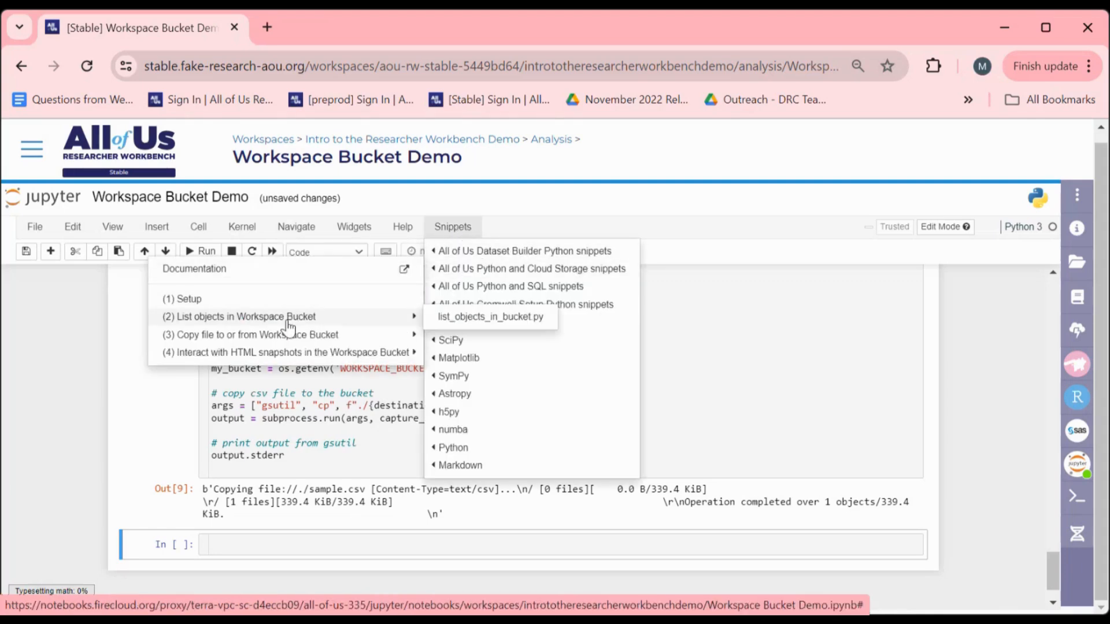
Insert and run list_objects_in_bucket.py, showing data/sample.csv beside the two notebooks.
click(488, 316)
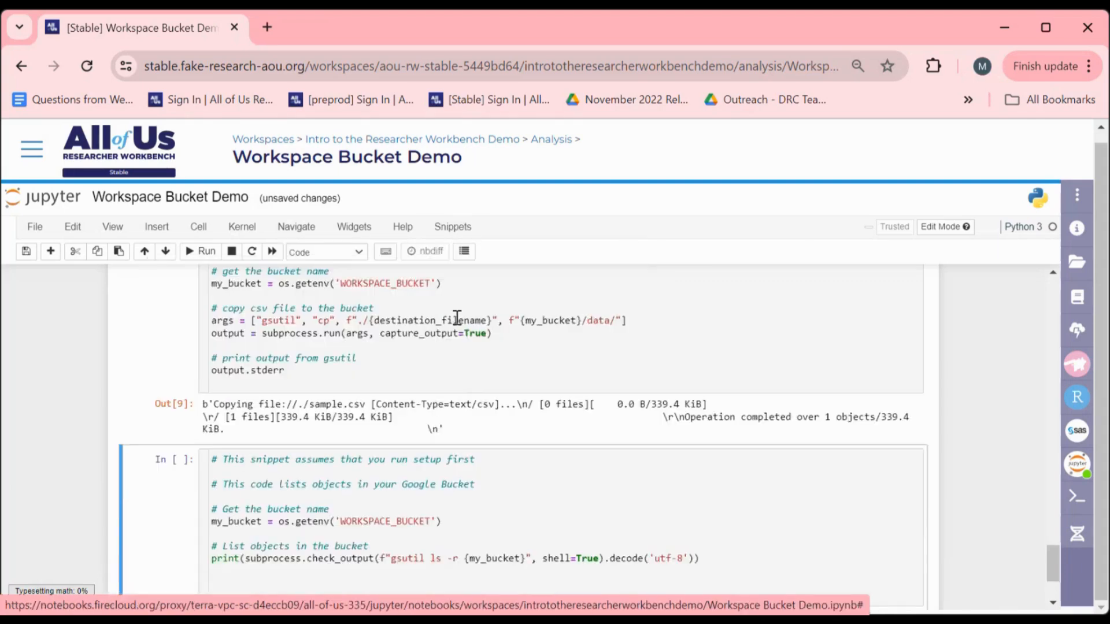
scroll(down, 3)
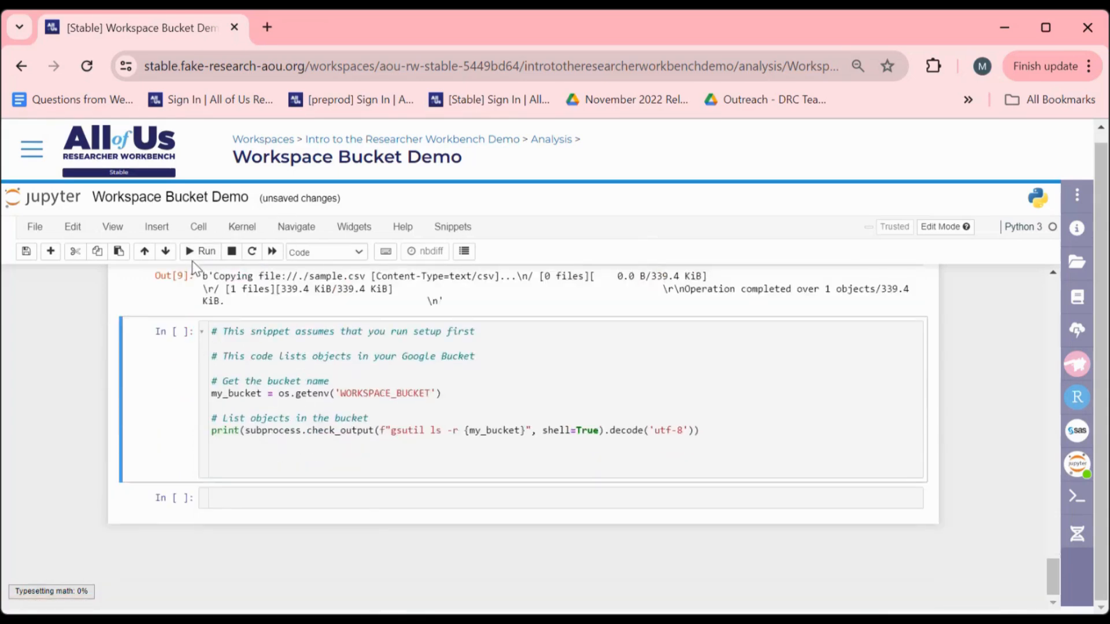
click(199, 252)
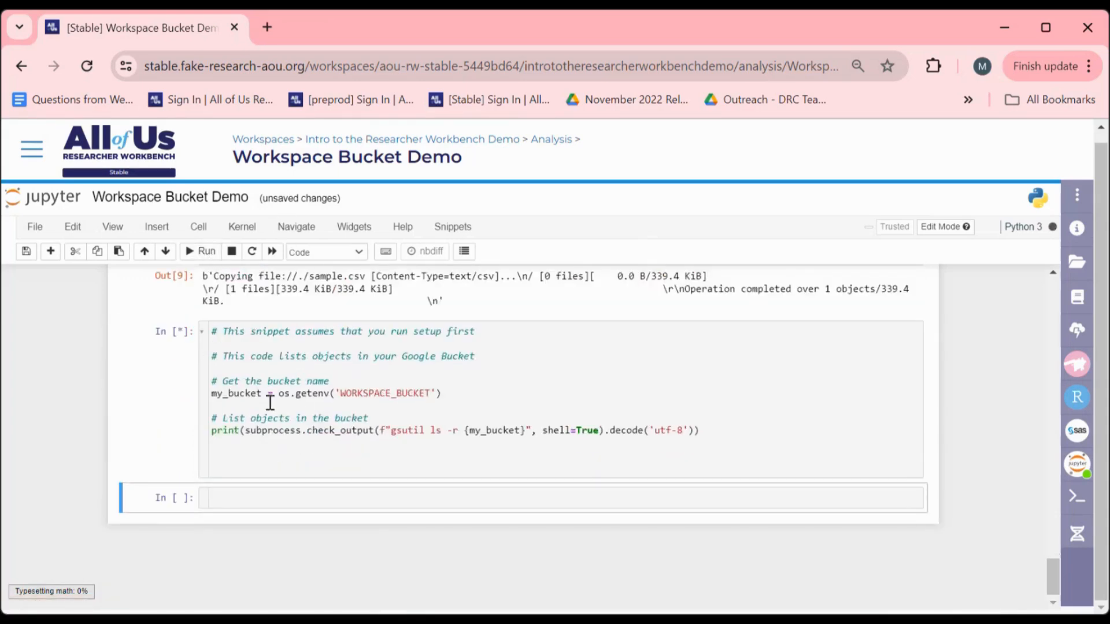
click(198, 251)
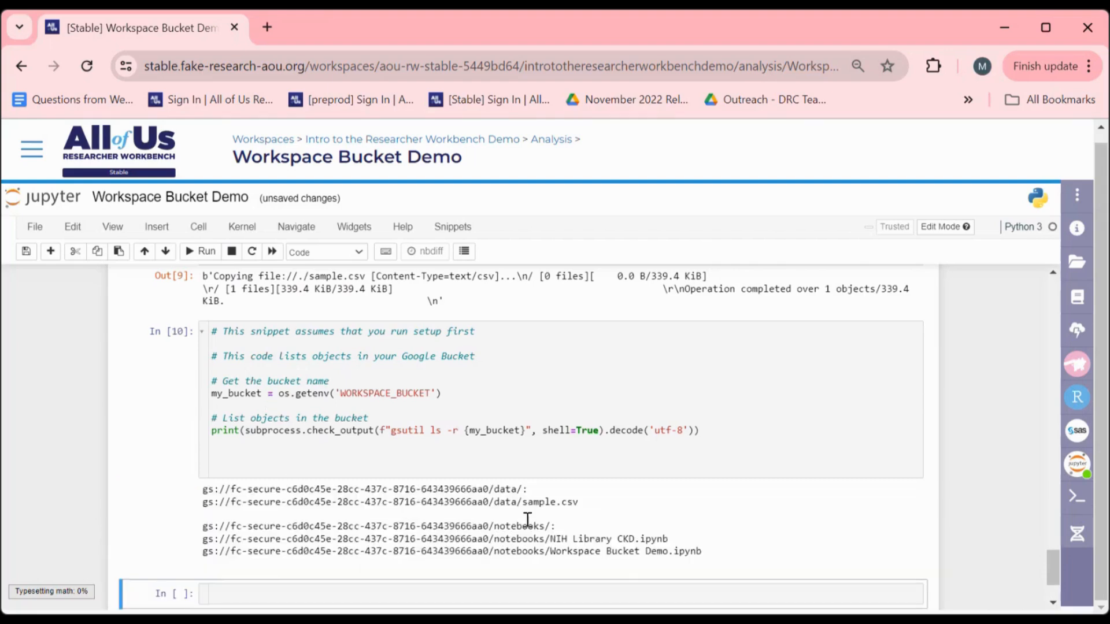
double_click(550, 501)
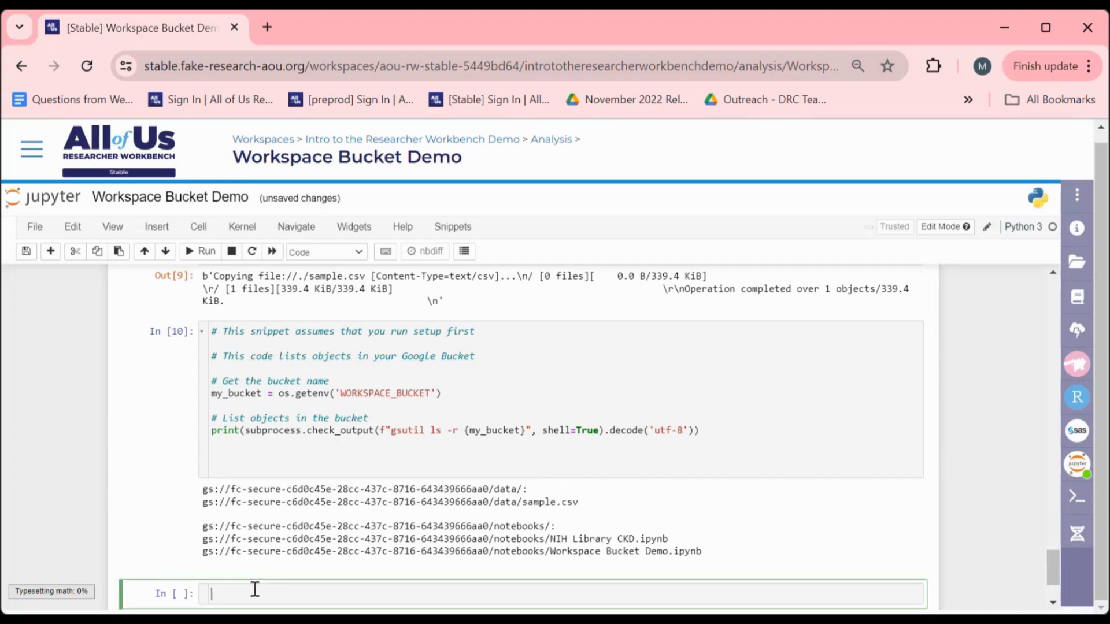
scroll(down, 3)
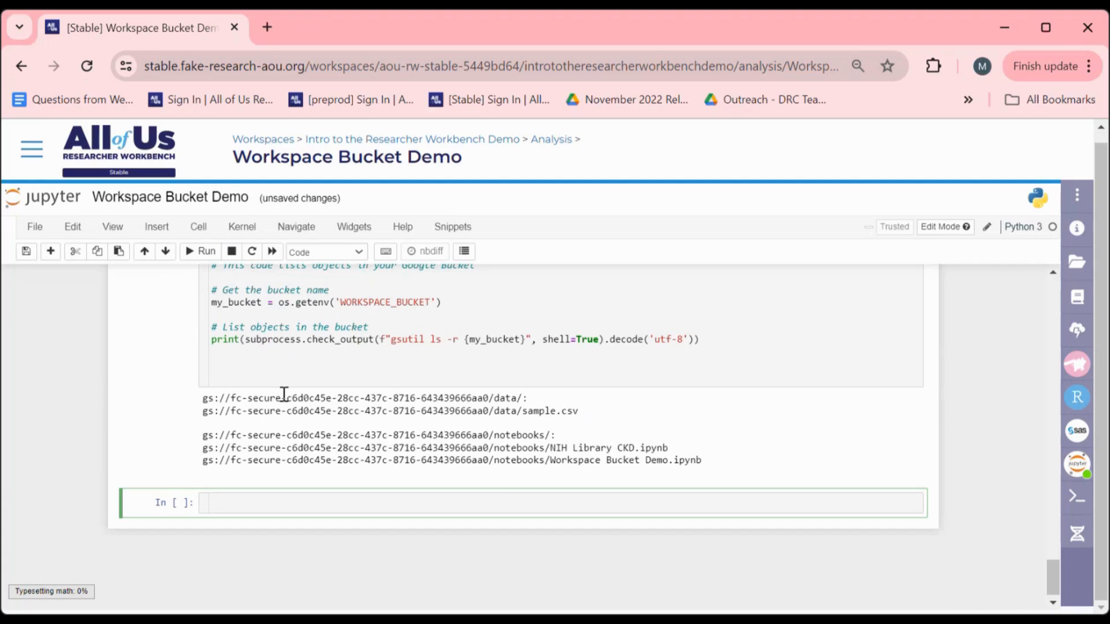
mouse_move(293, 399)
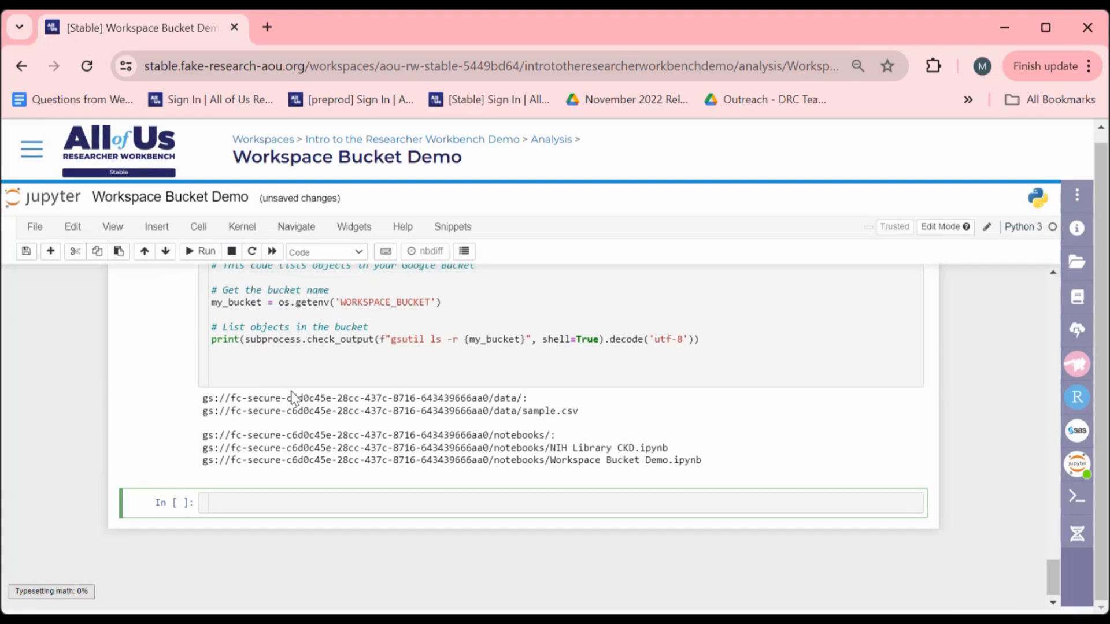
mouse_move(300, 399)
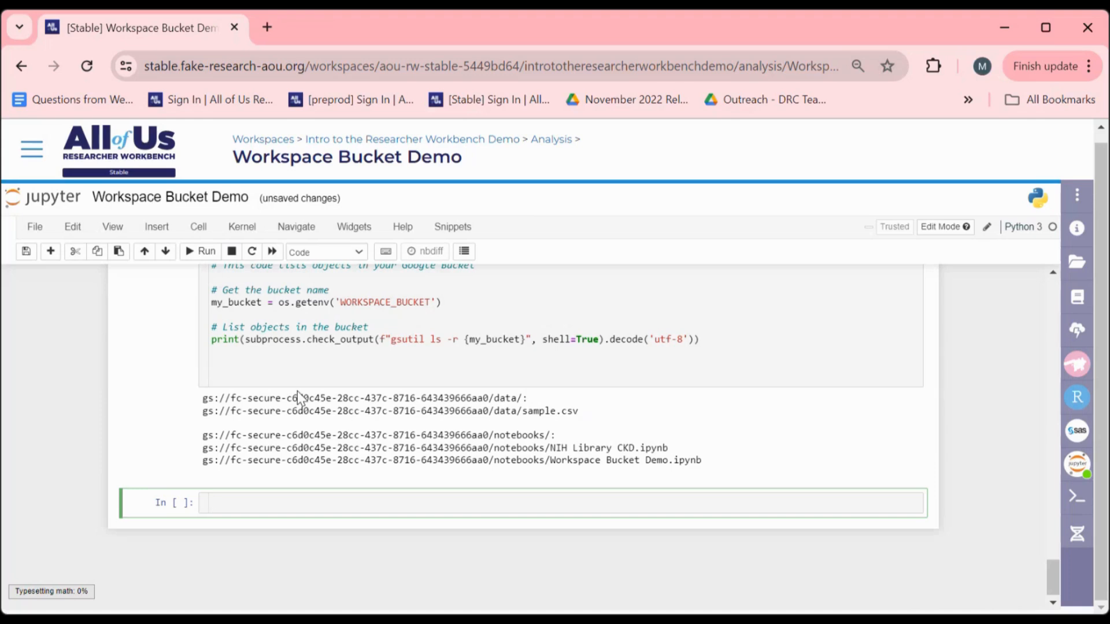
mouse_move(450, 231)
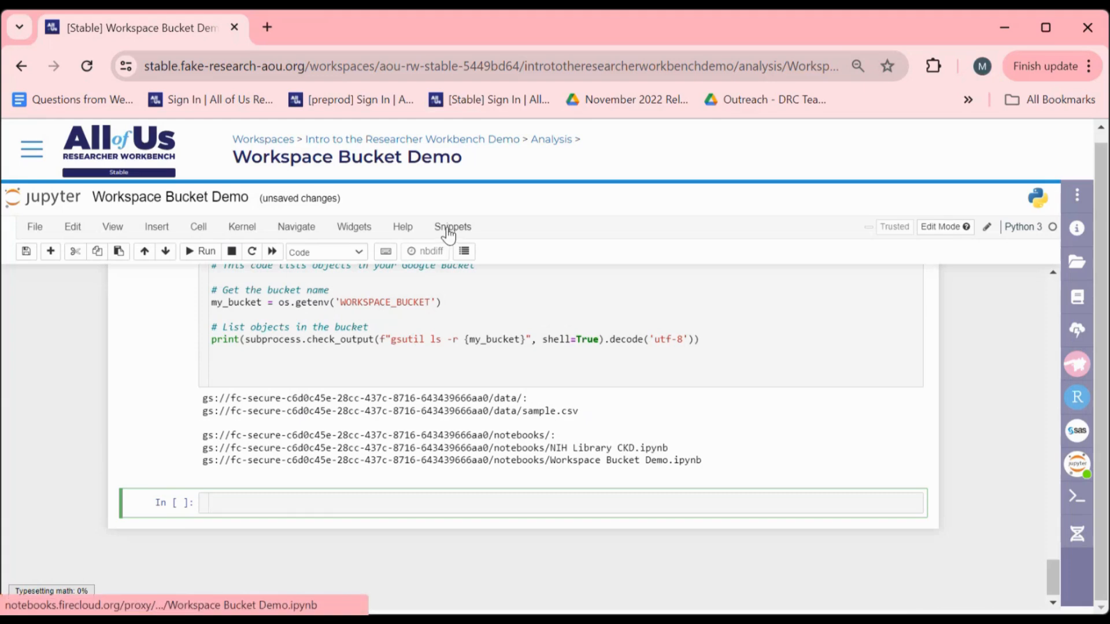
Insert copy_file_from_workspace_bucket.py and change its file name from 'test.csv' to 'sample.csv'.
click(452, 227)
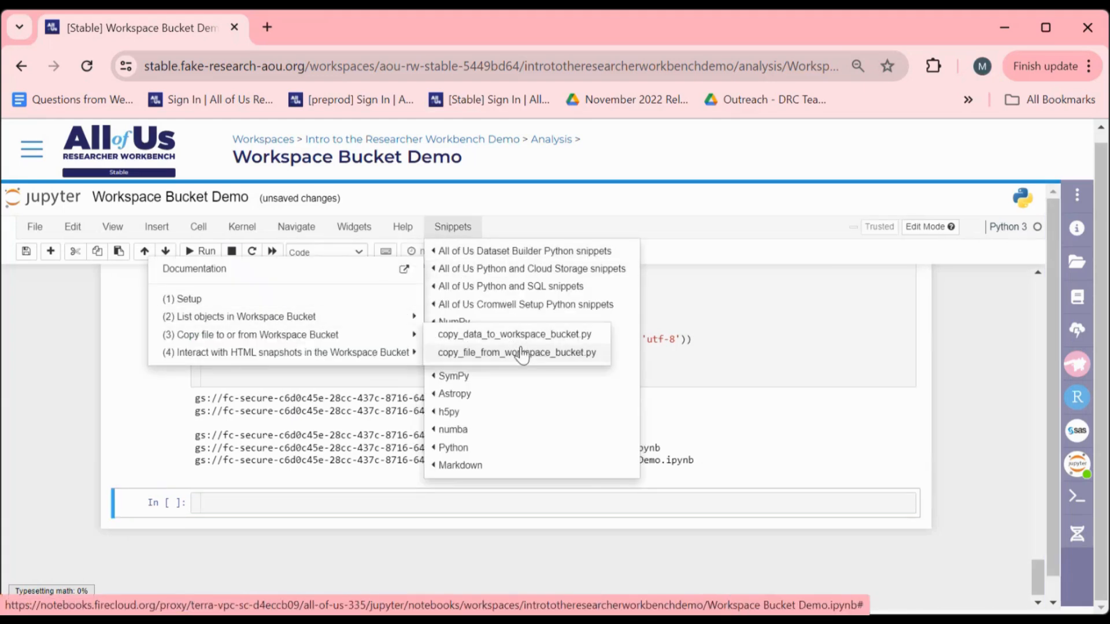
click(517, 353)
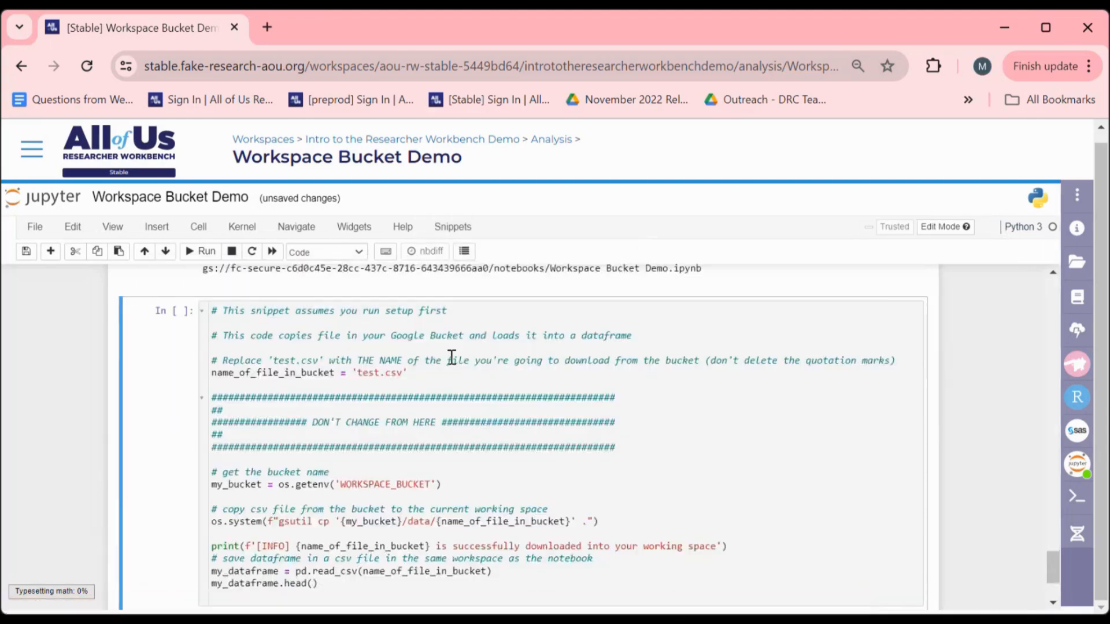
mouse_move(394, 377)
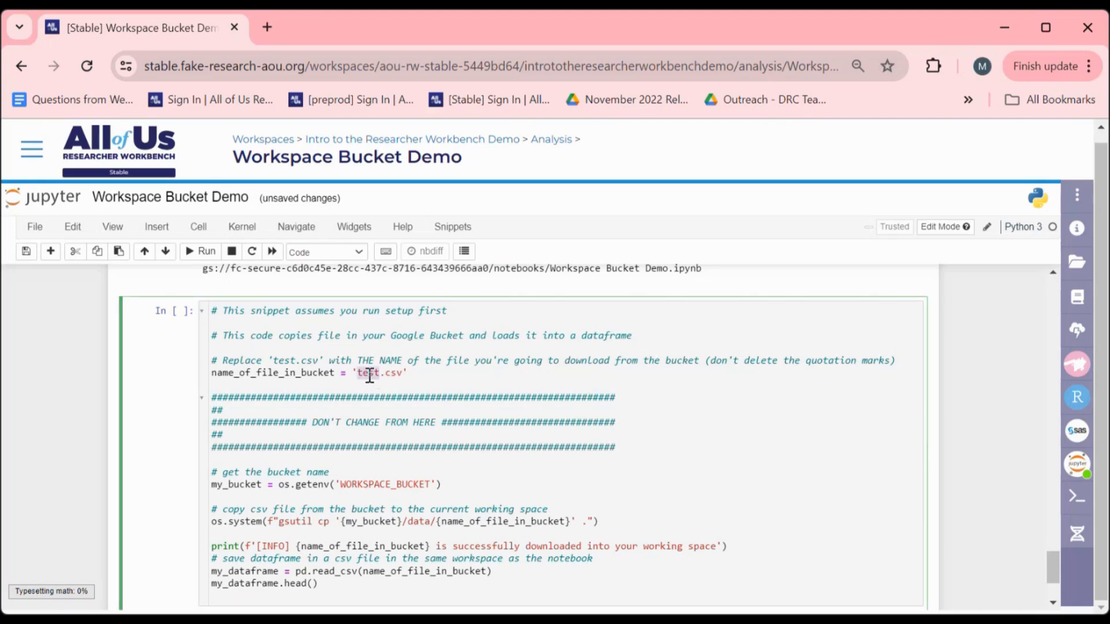
text(sample)
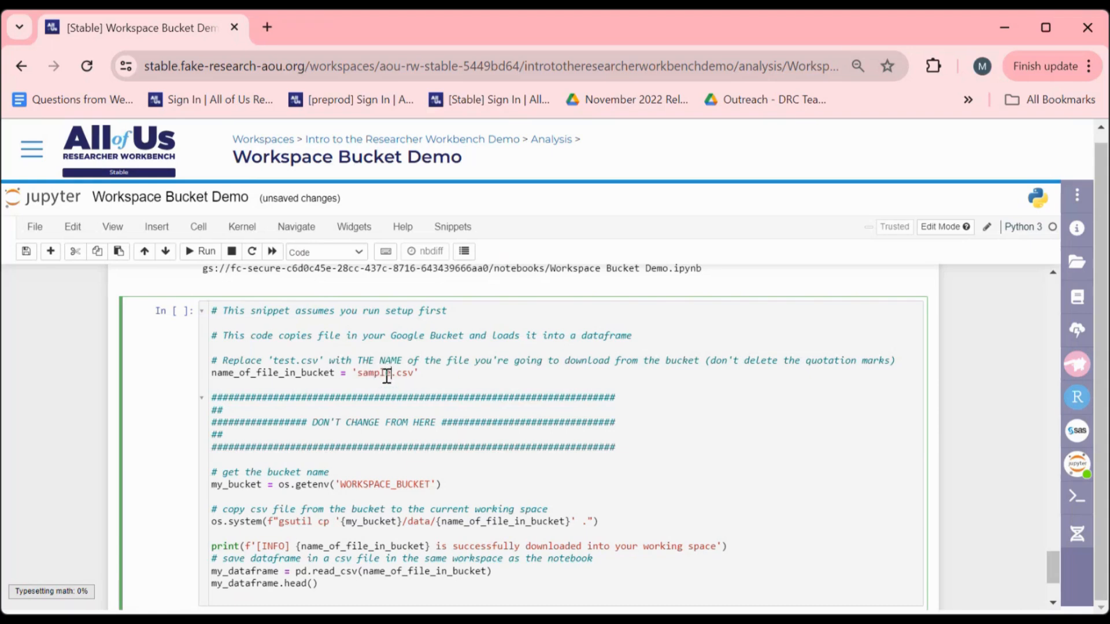
scroll(down, 3)
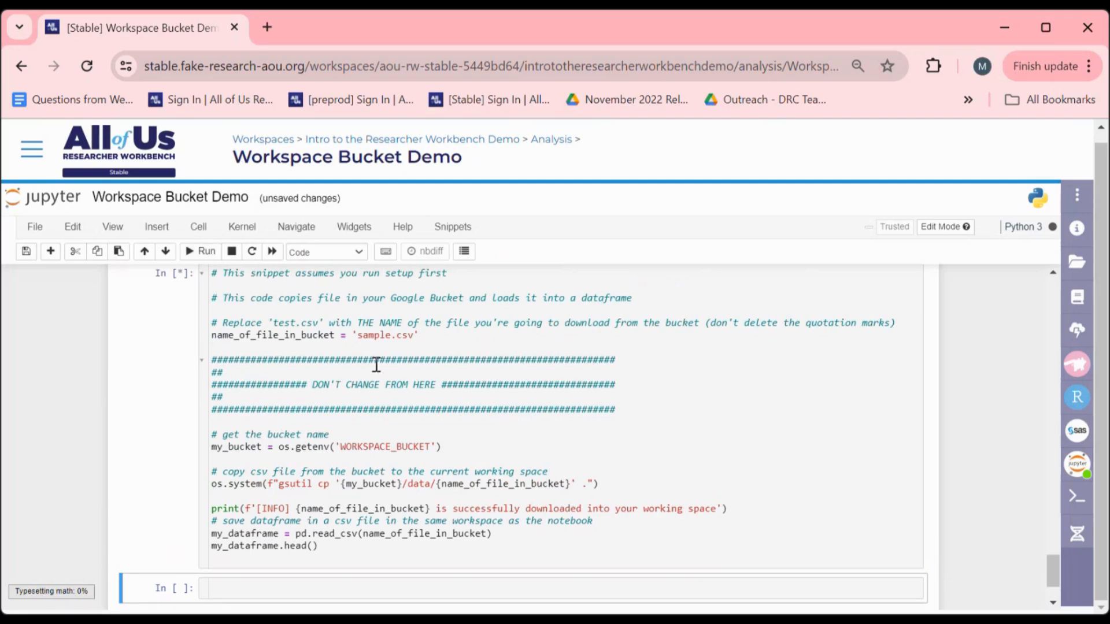
Run the download cell and scroll to the first five rows of the reloaded dataframe.
click(198, 252)
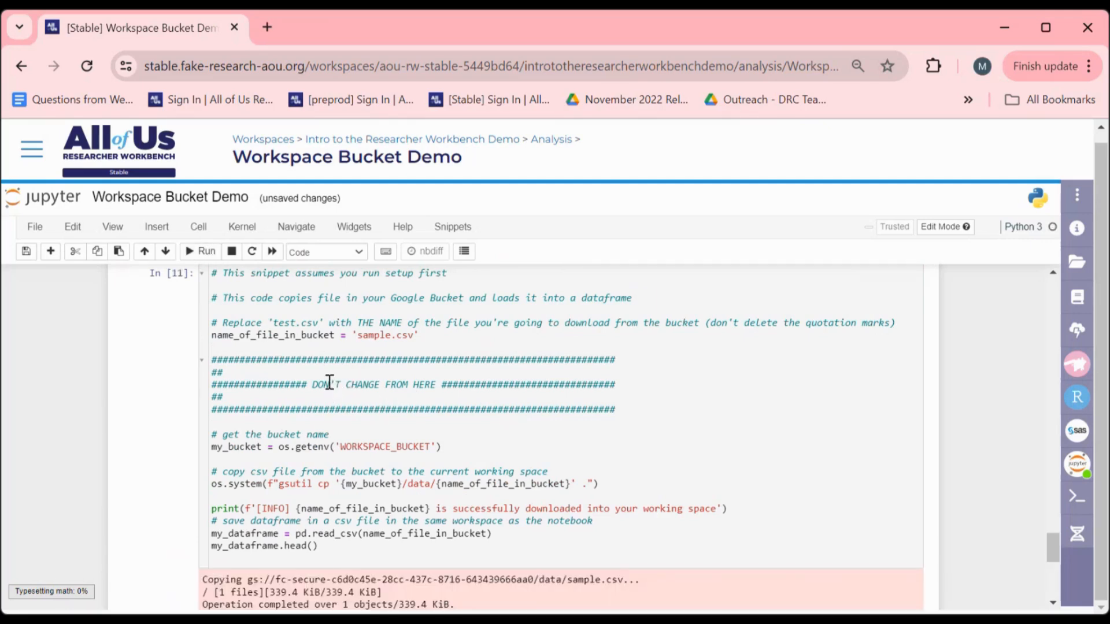
scroll(down, 3)
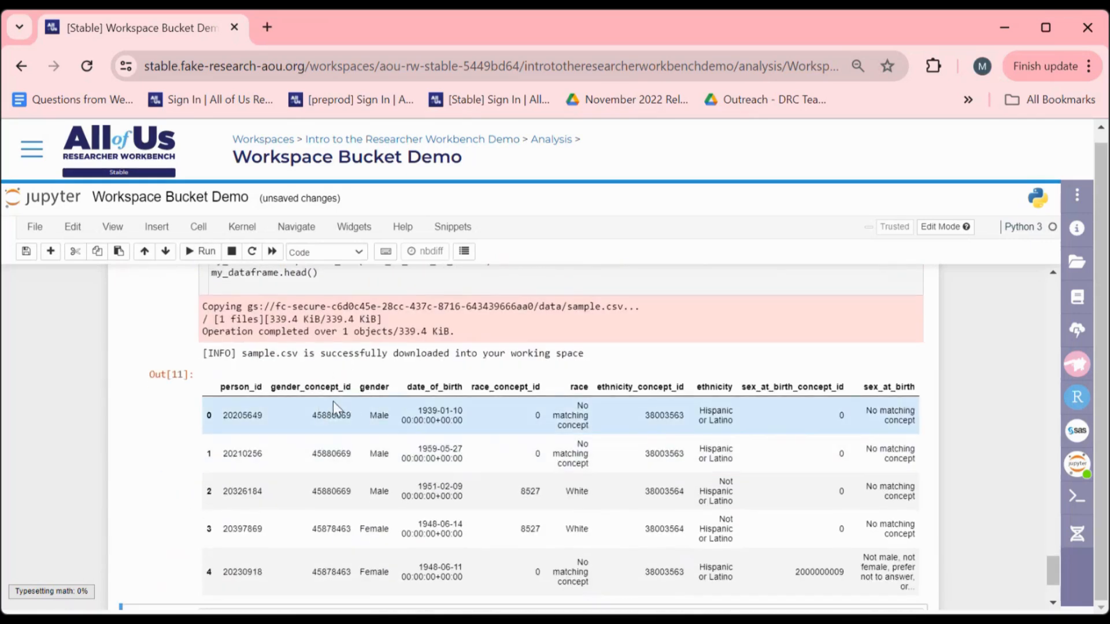
scroll(down, 3)
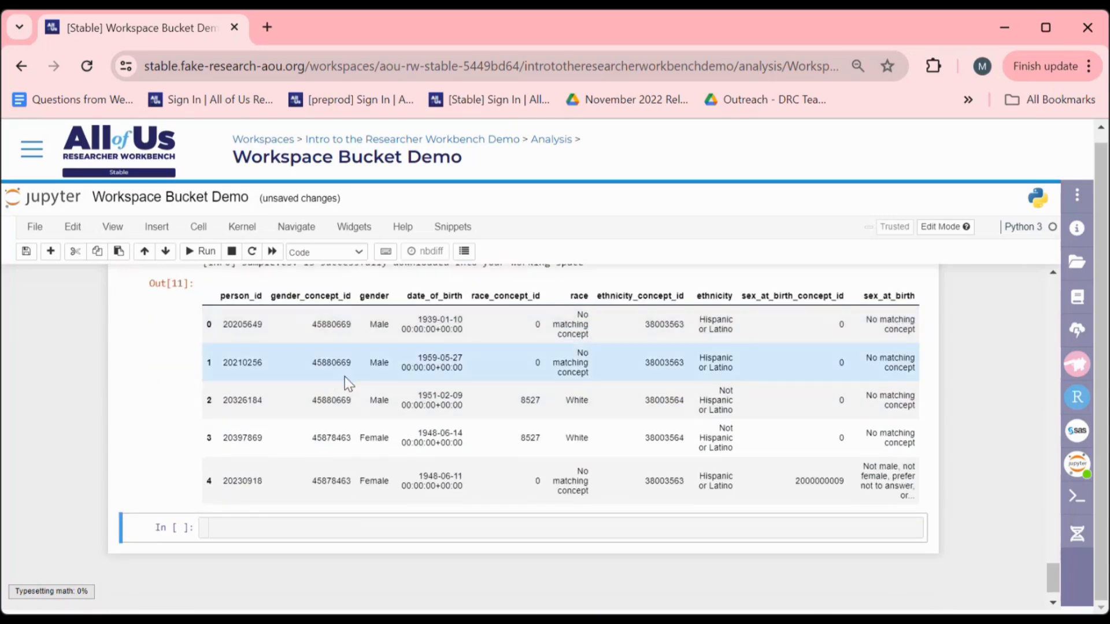